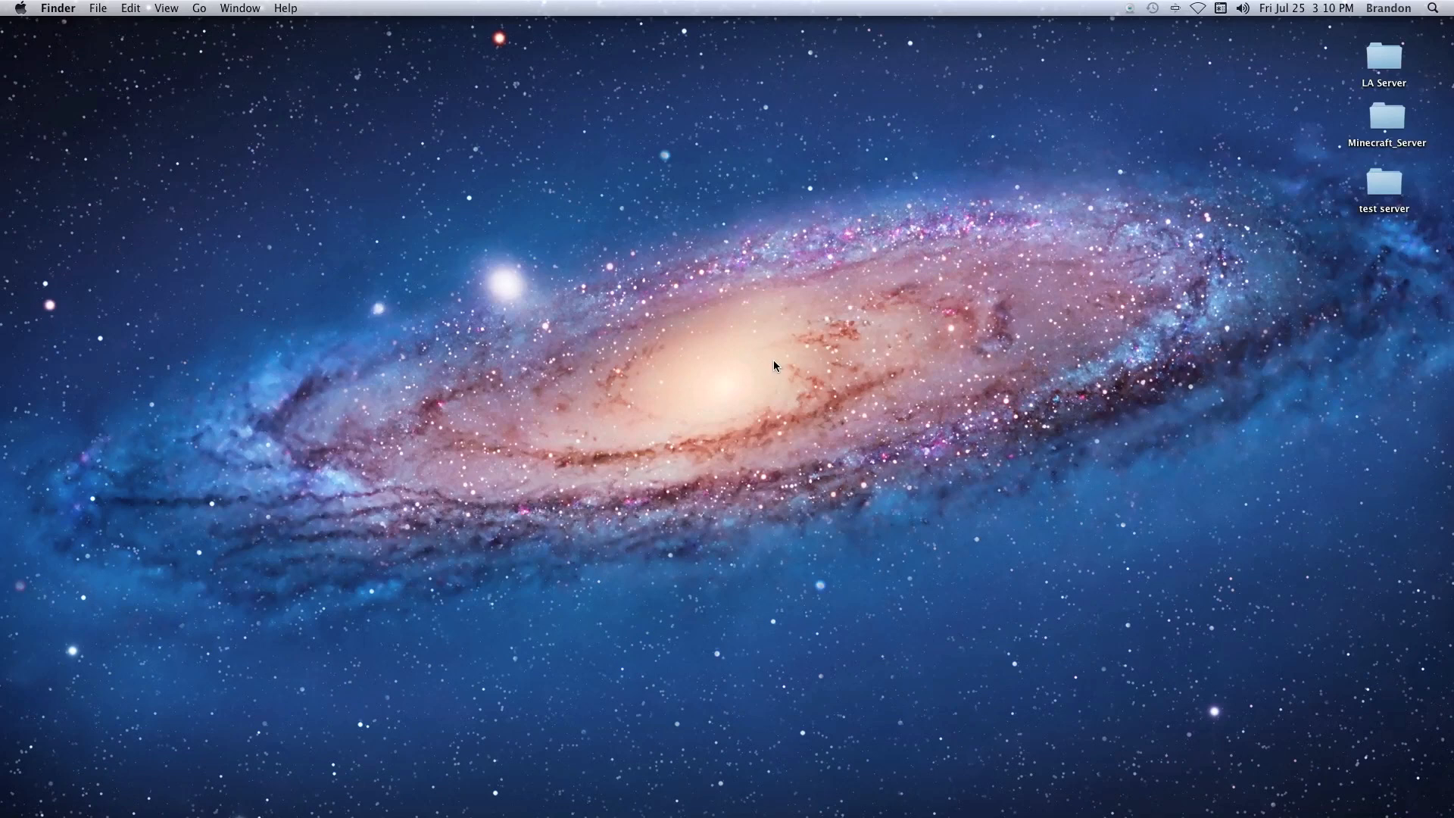
mouse_move(795, 453)
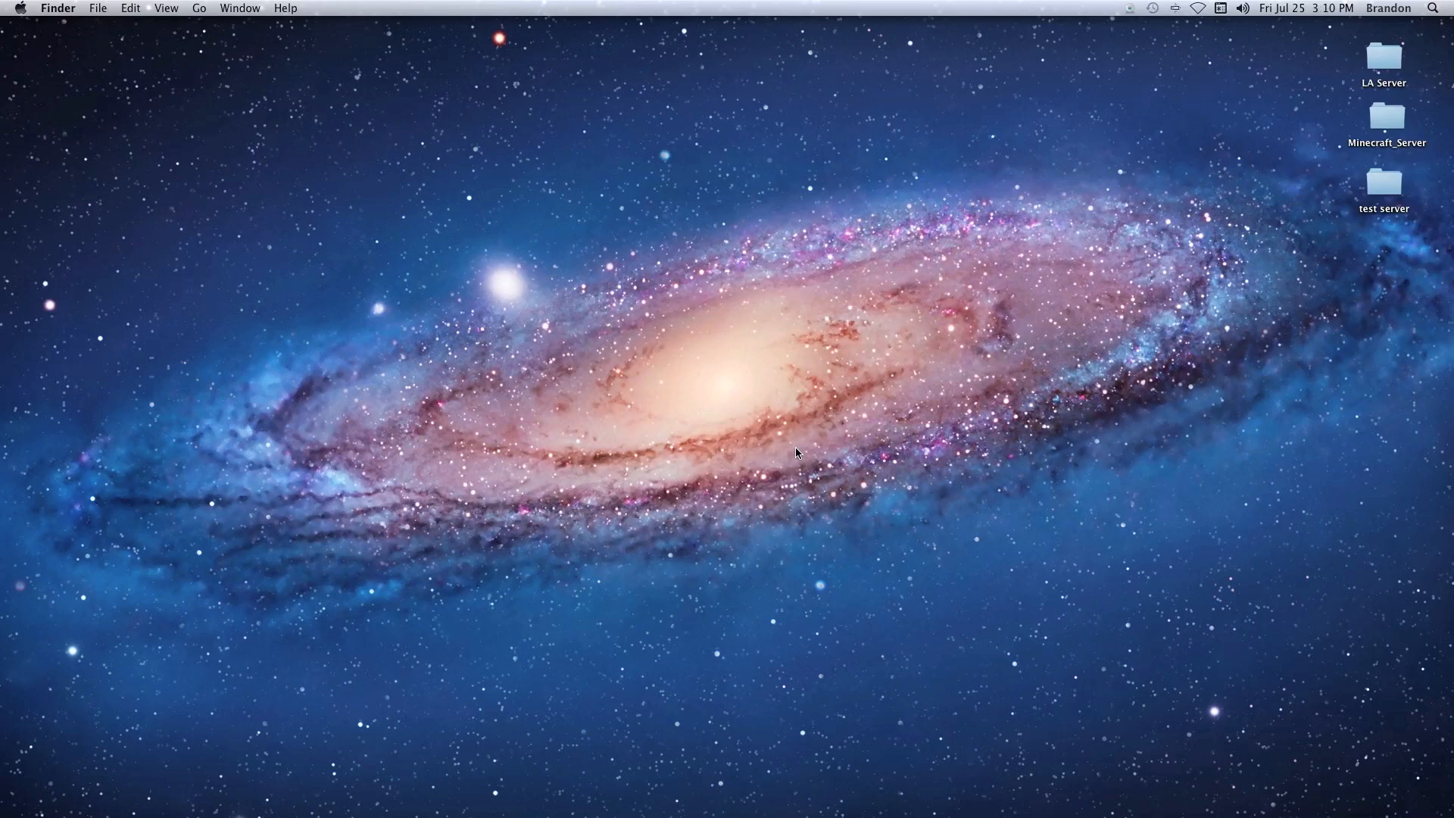
mouse_move(1381, 121)
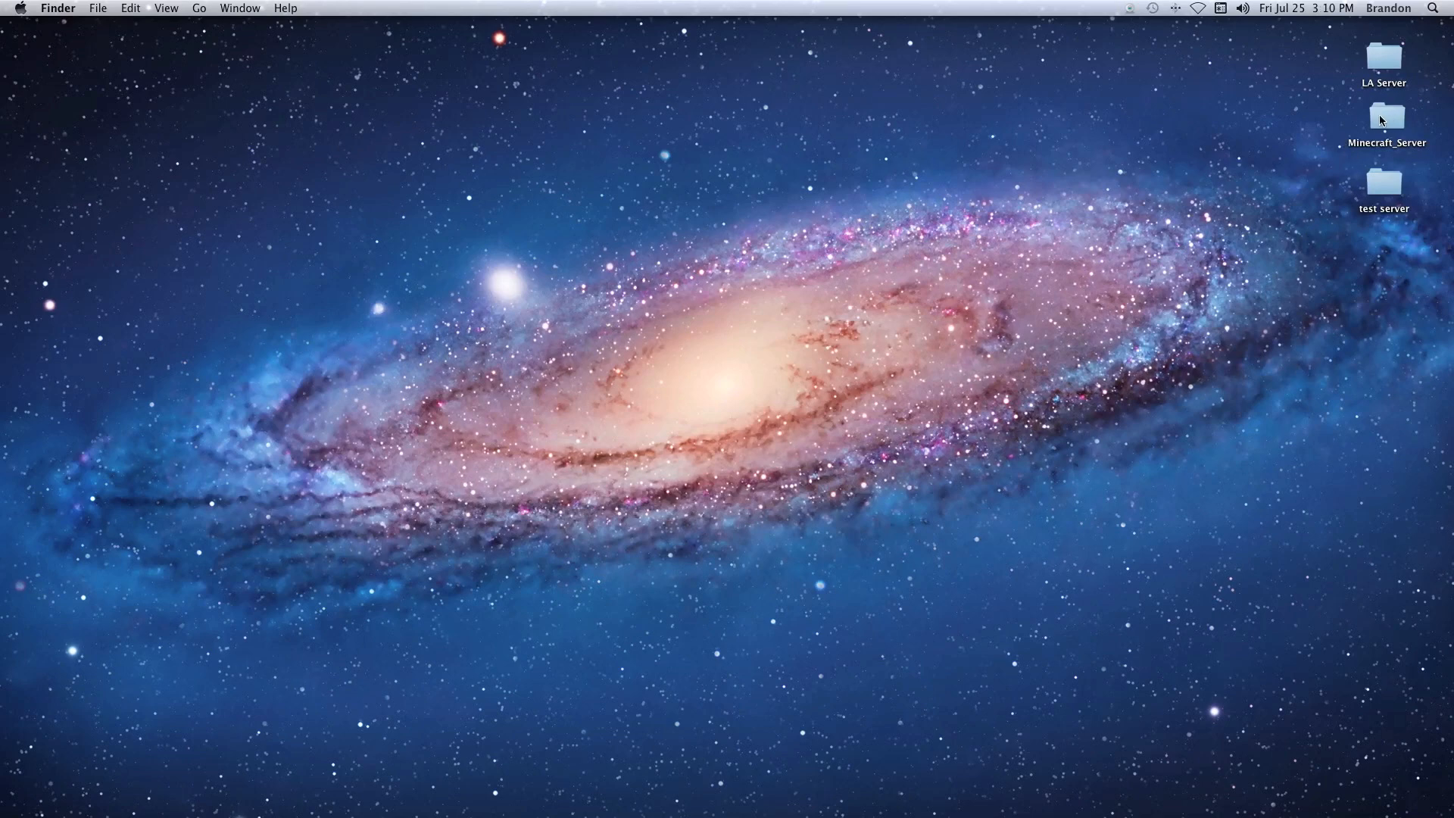
Step: Open the Minecraft_Server folder from the desktop and launch Safari from the Dock
double_click(1386, 118)
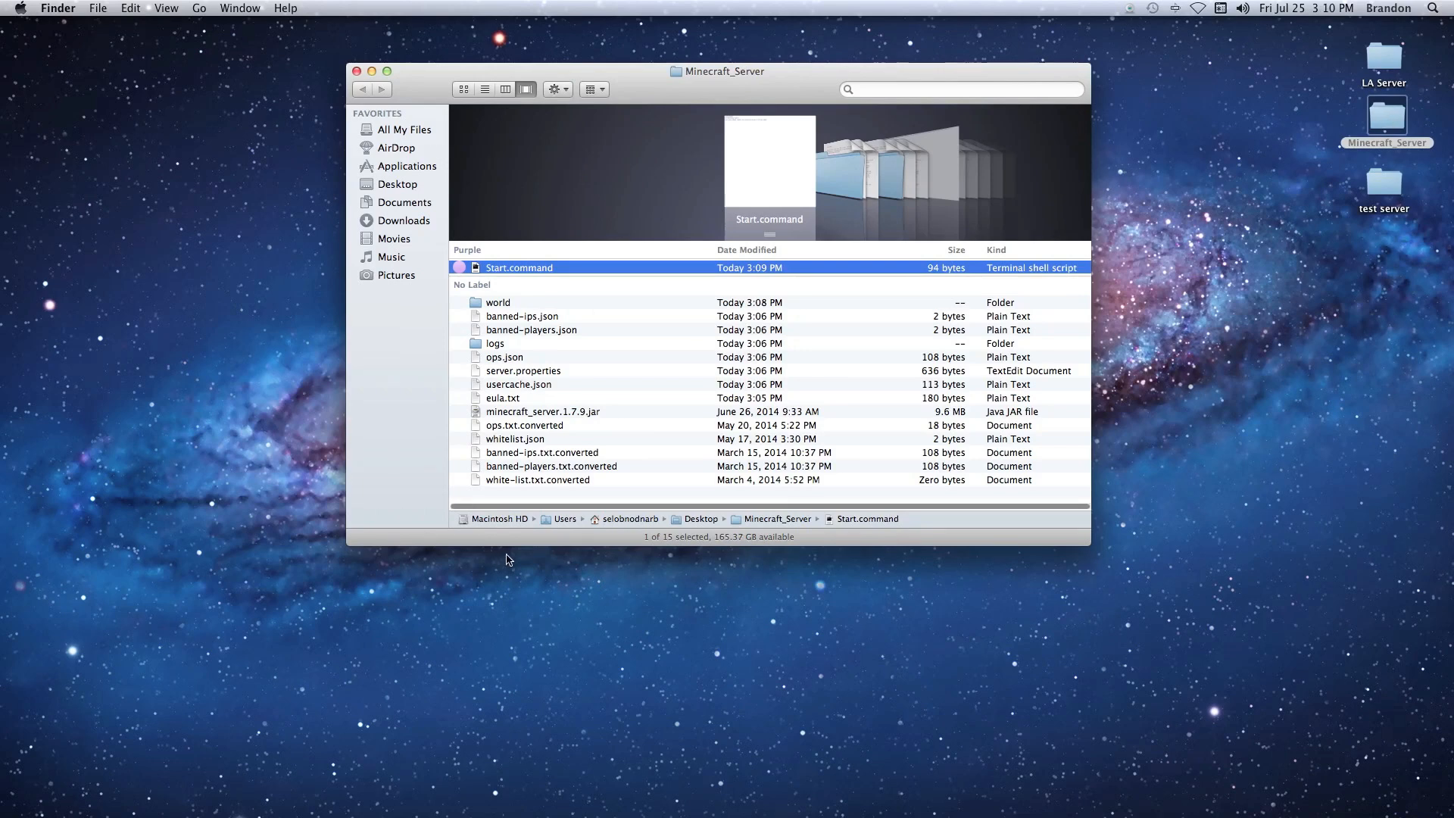
click(542, 410)
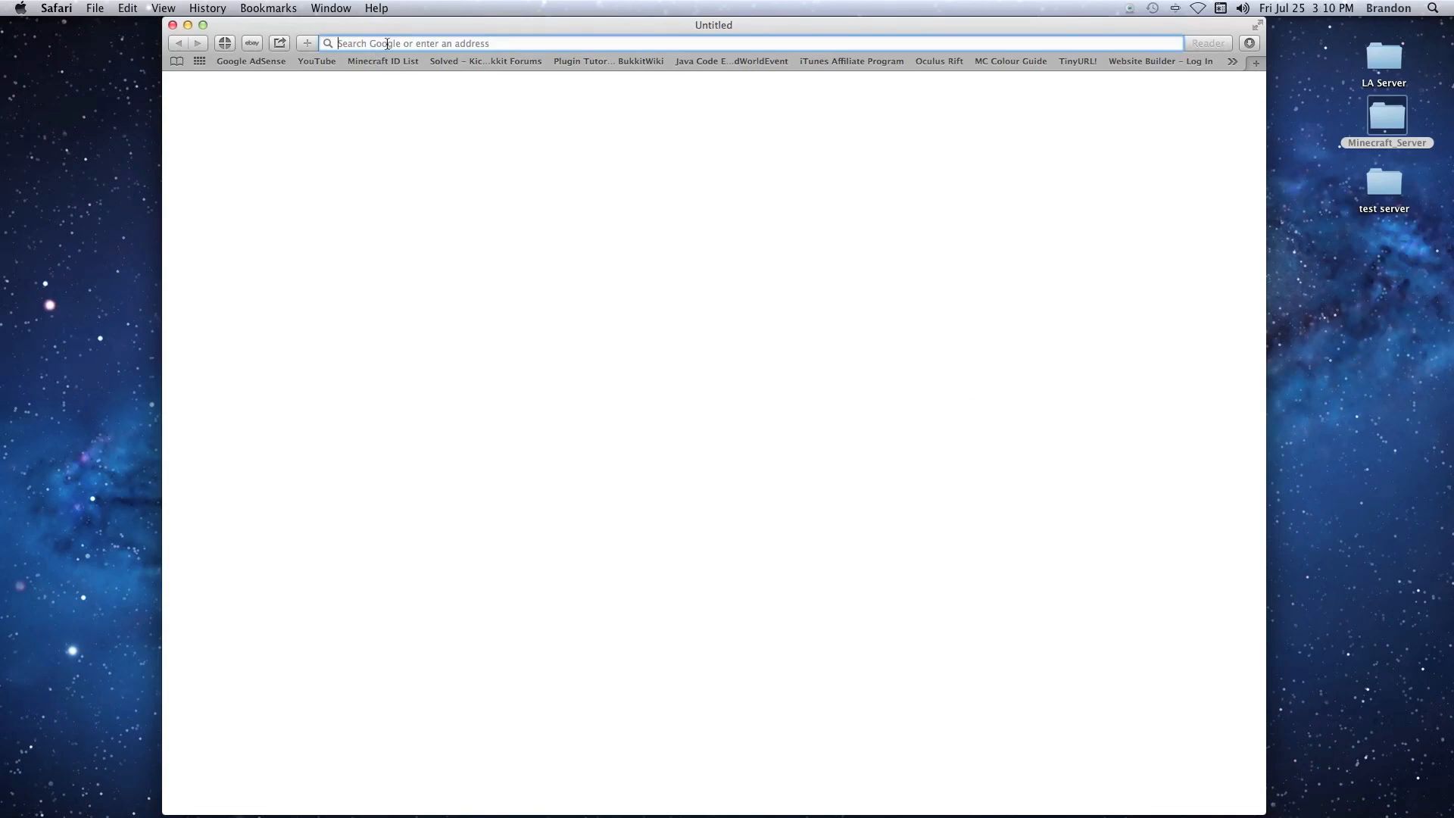
Step: Search 'minecraft server 1.7.10' and open the official 'Download it here - Minecraft' page
text(minecra)
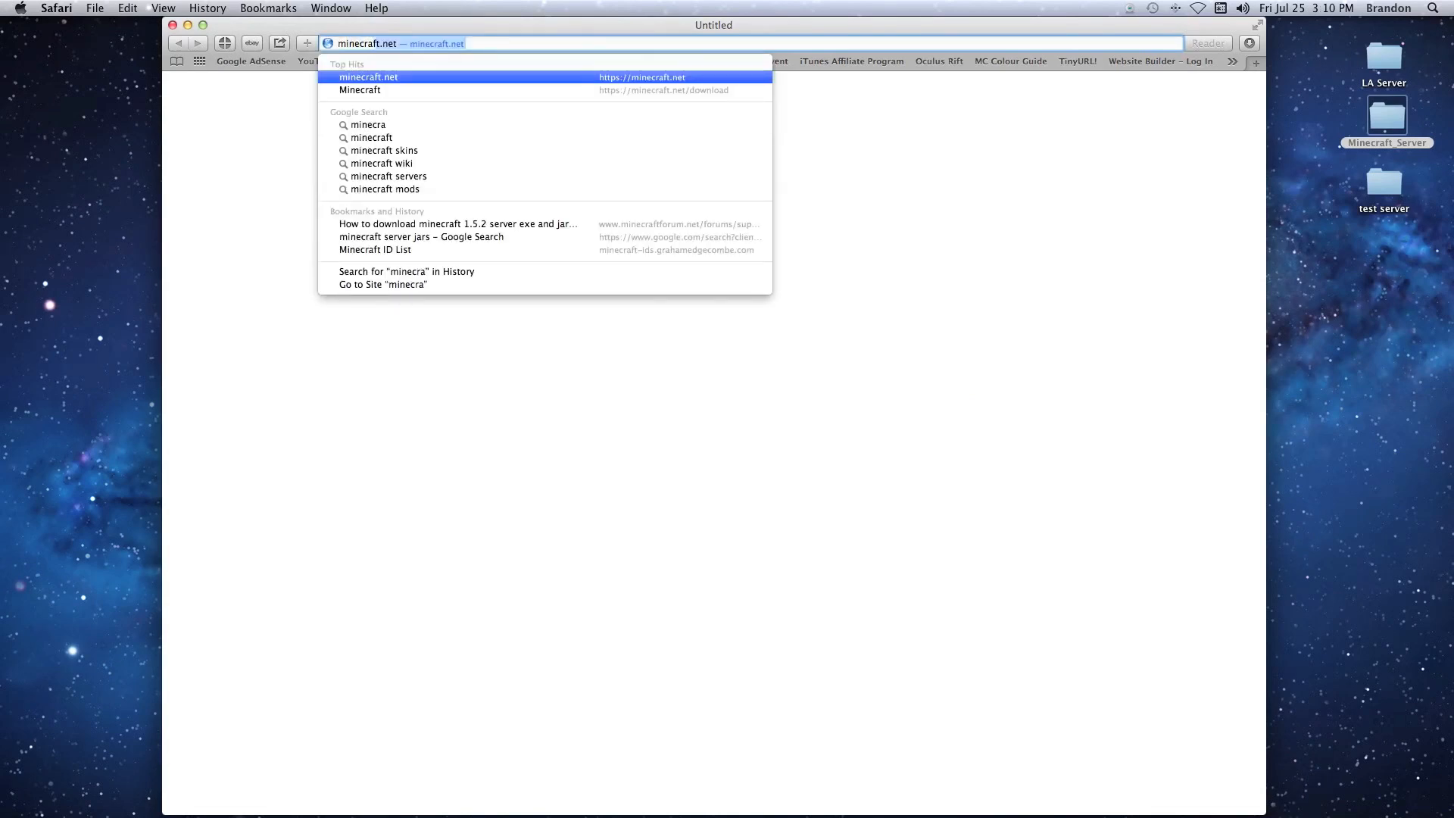
text(minecraft servf)
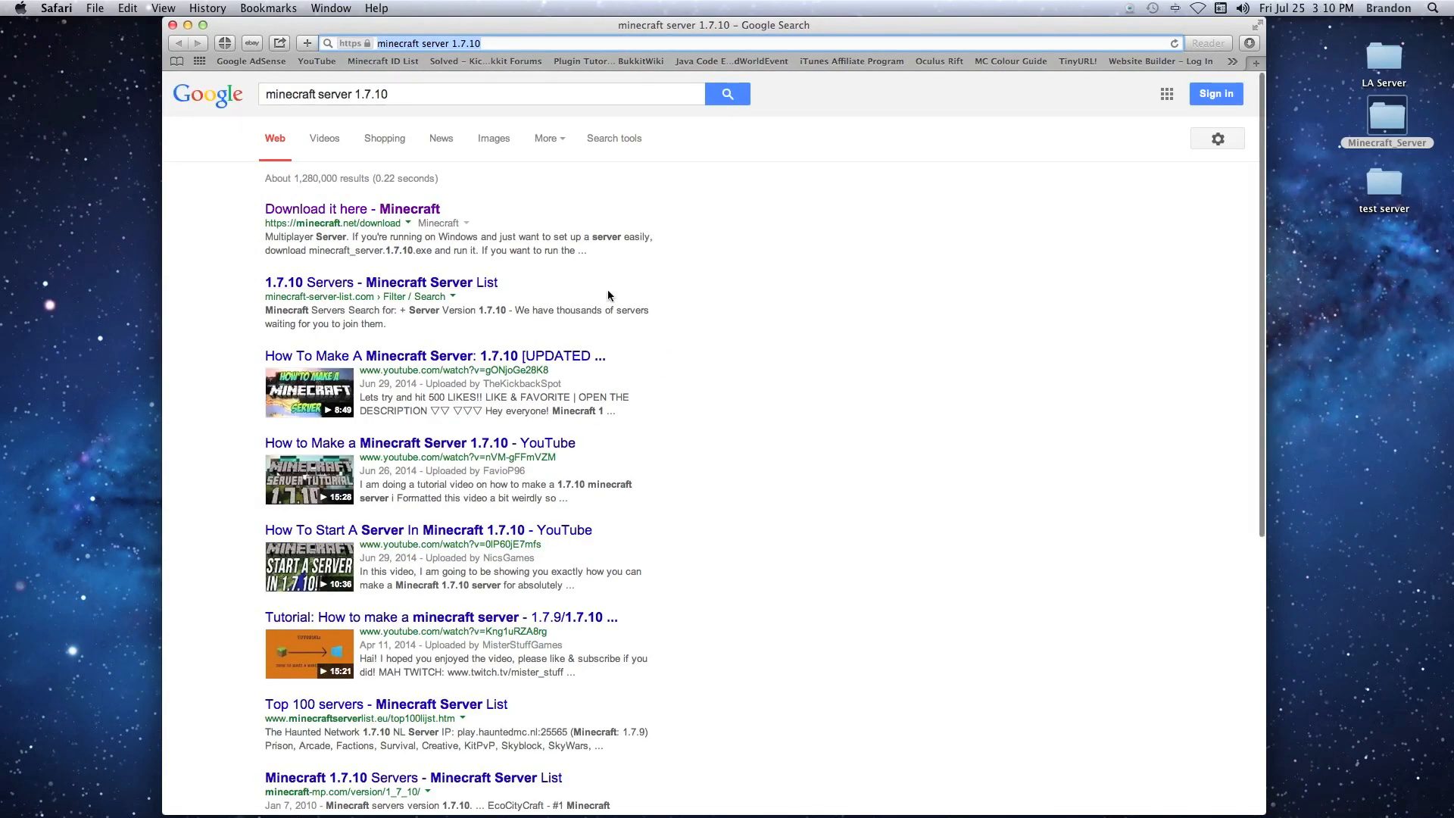
mouse_move(481, 119)
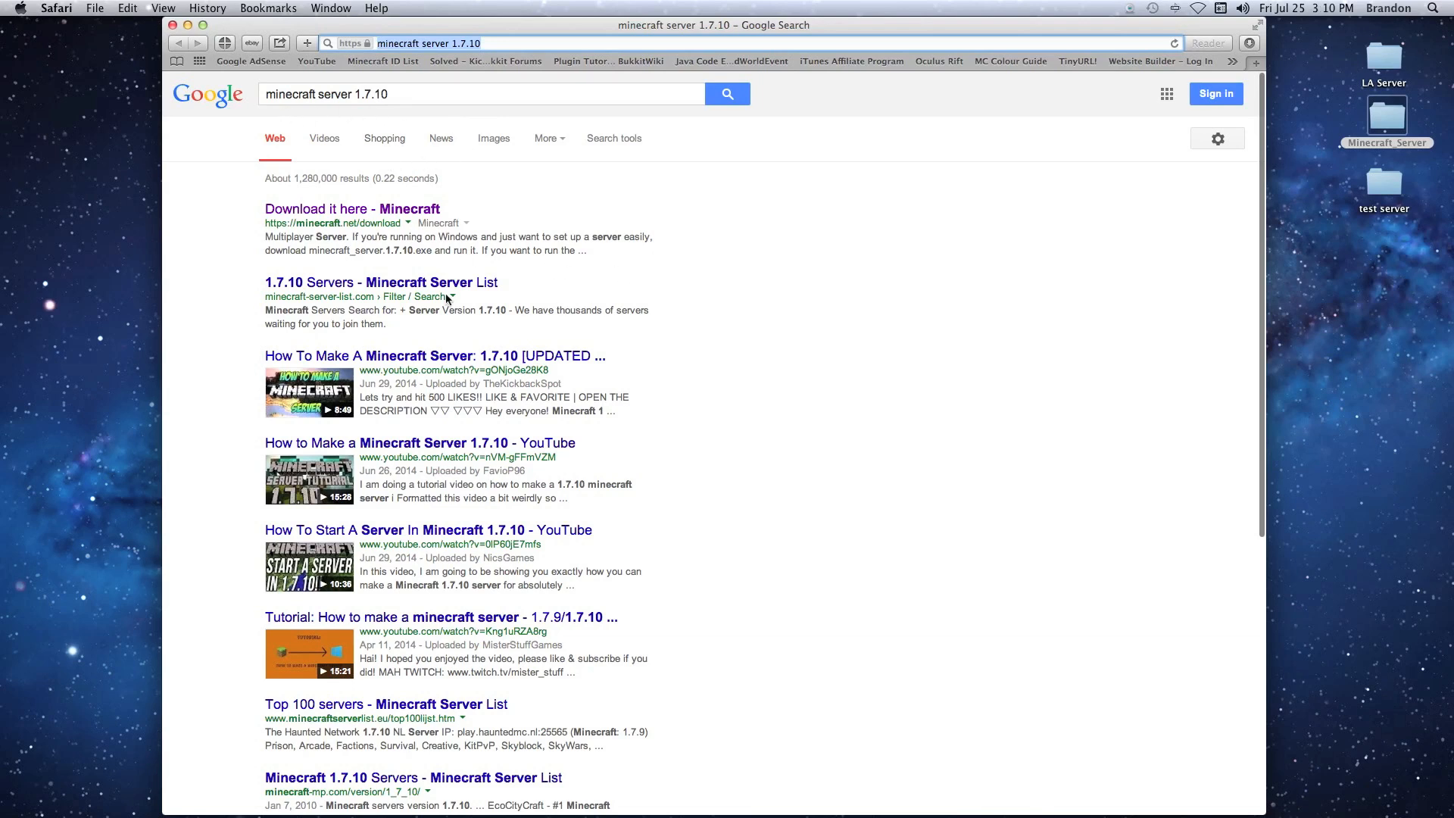
mouse_move(699, 300)
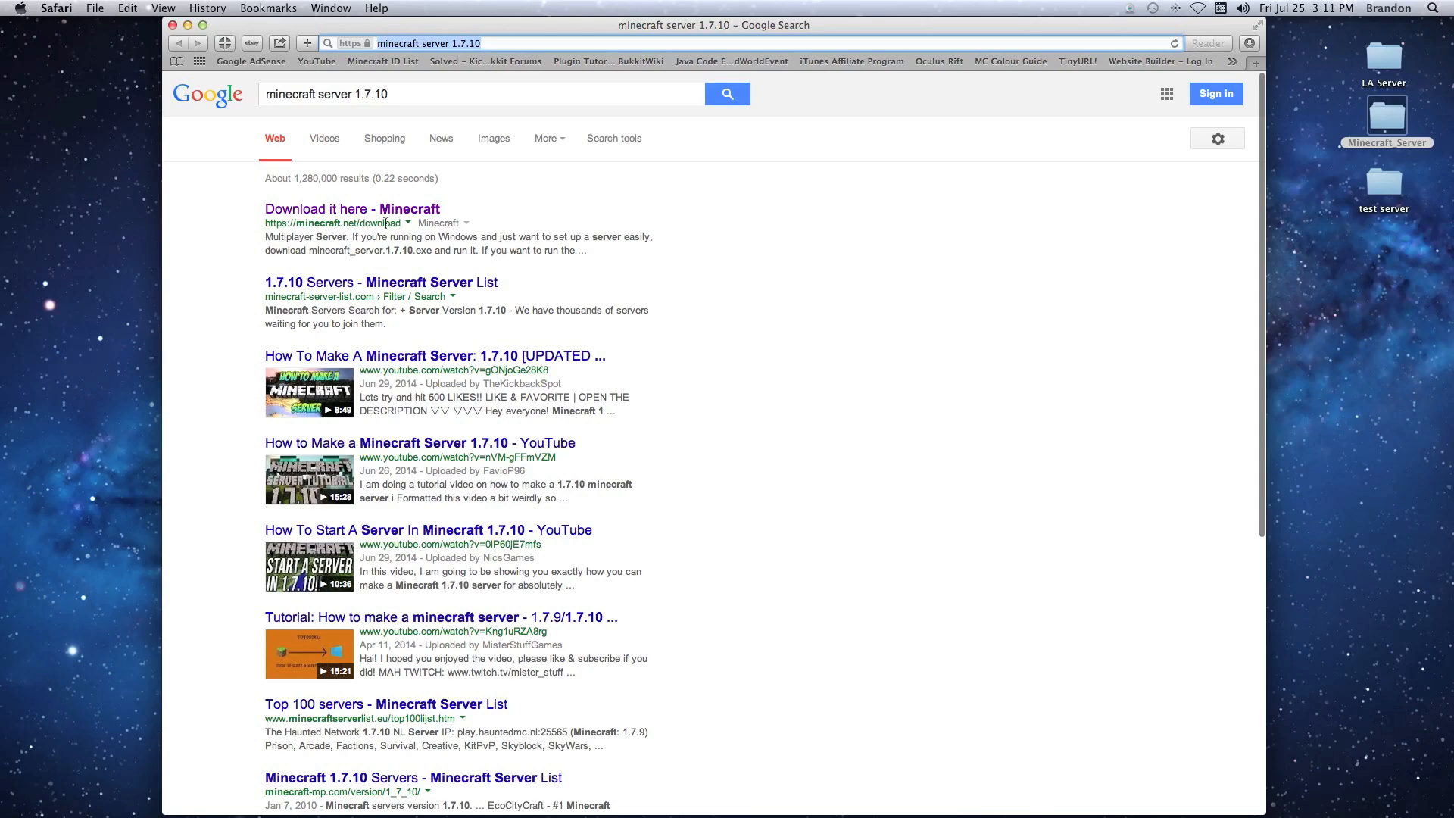
click(351, 209)
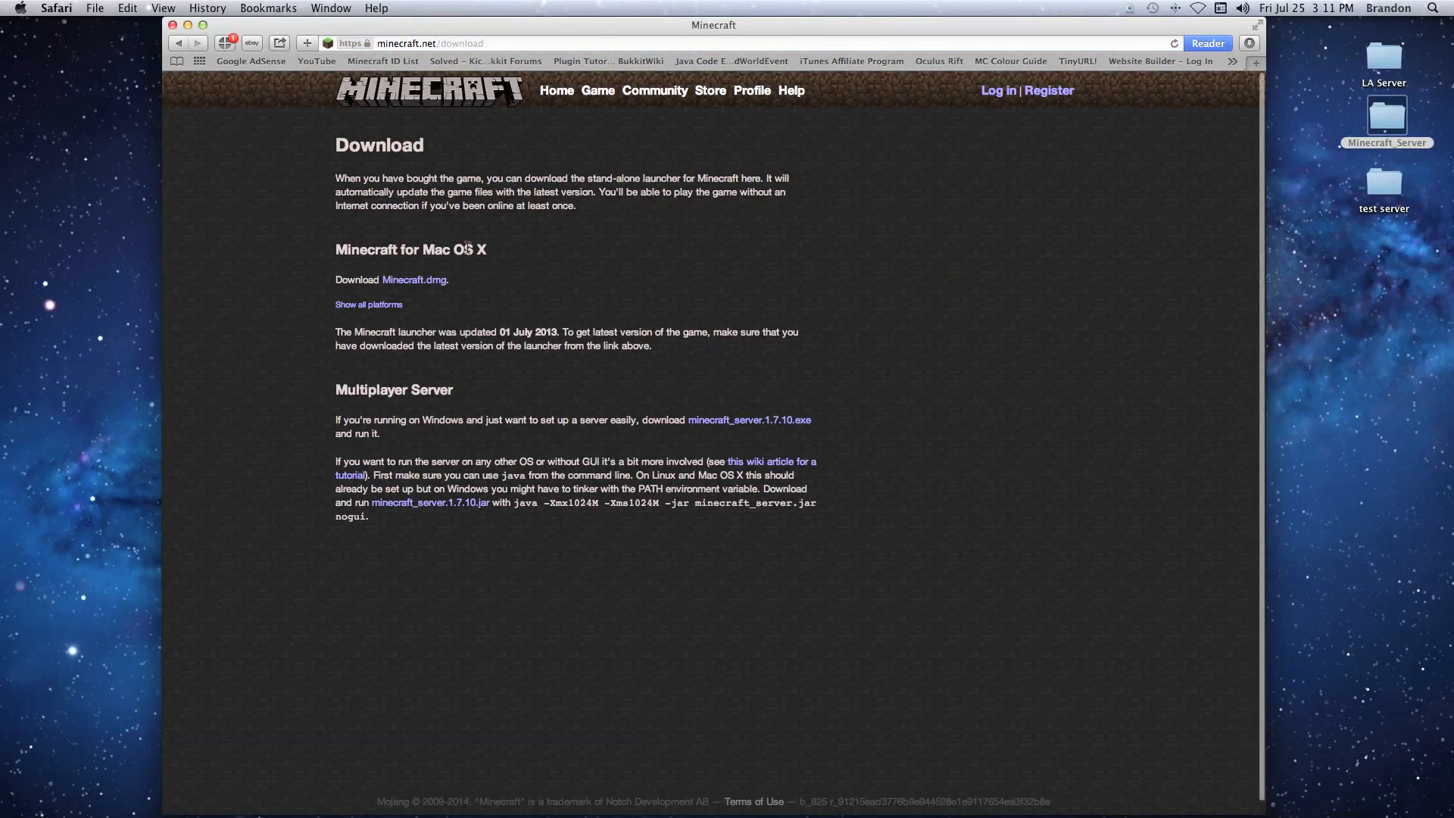
mouse_move(395, 510)
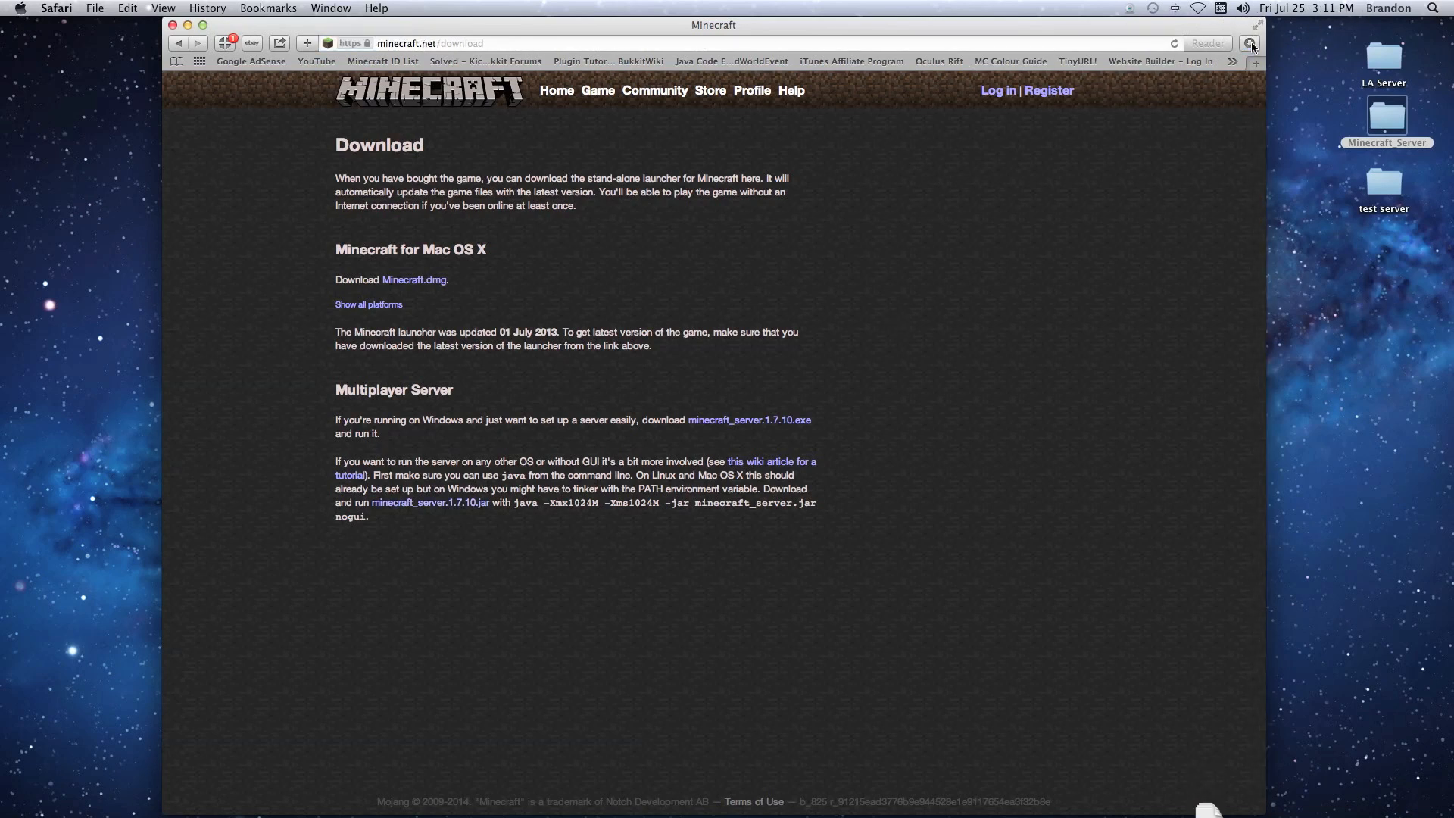
Step: Download minecraft_server.1.7.10.jar and check it in the Downloads list
click(1249, 43)
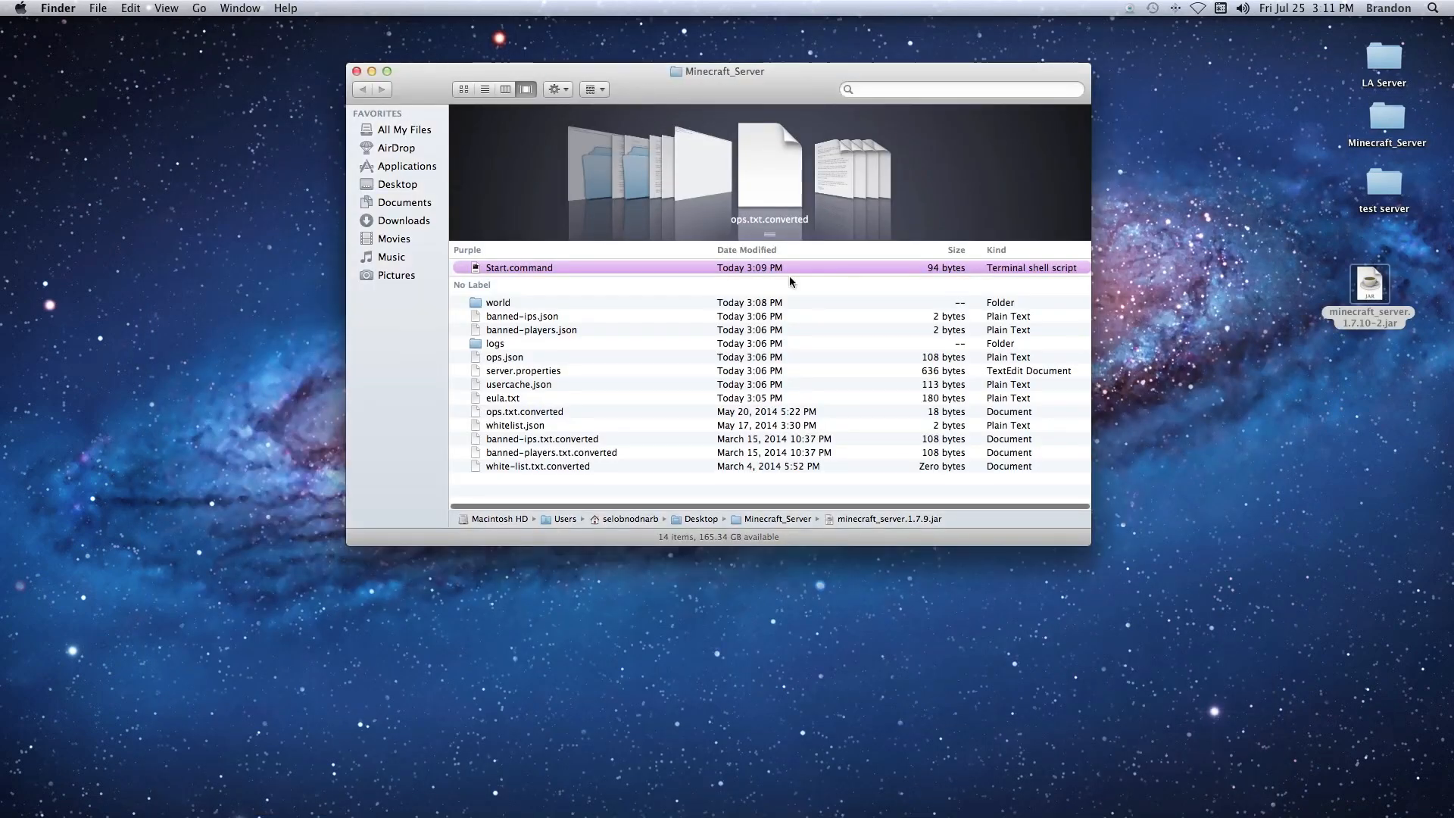
mouse_move(1370, 286)
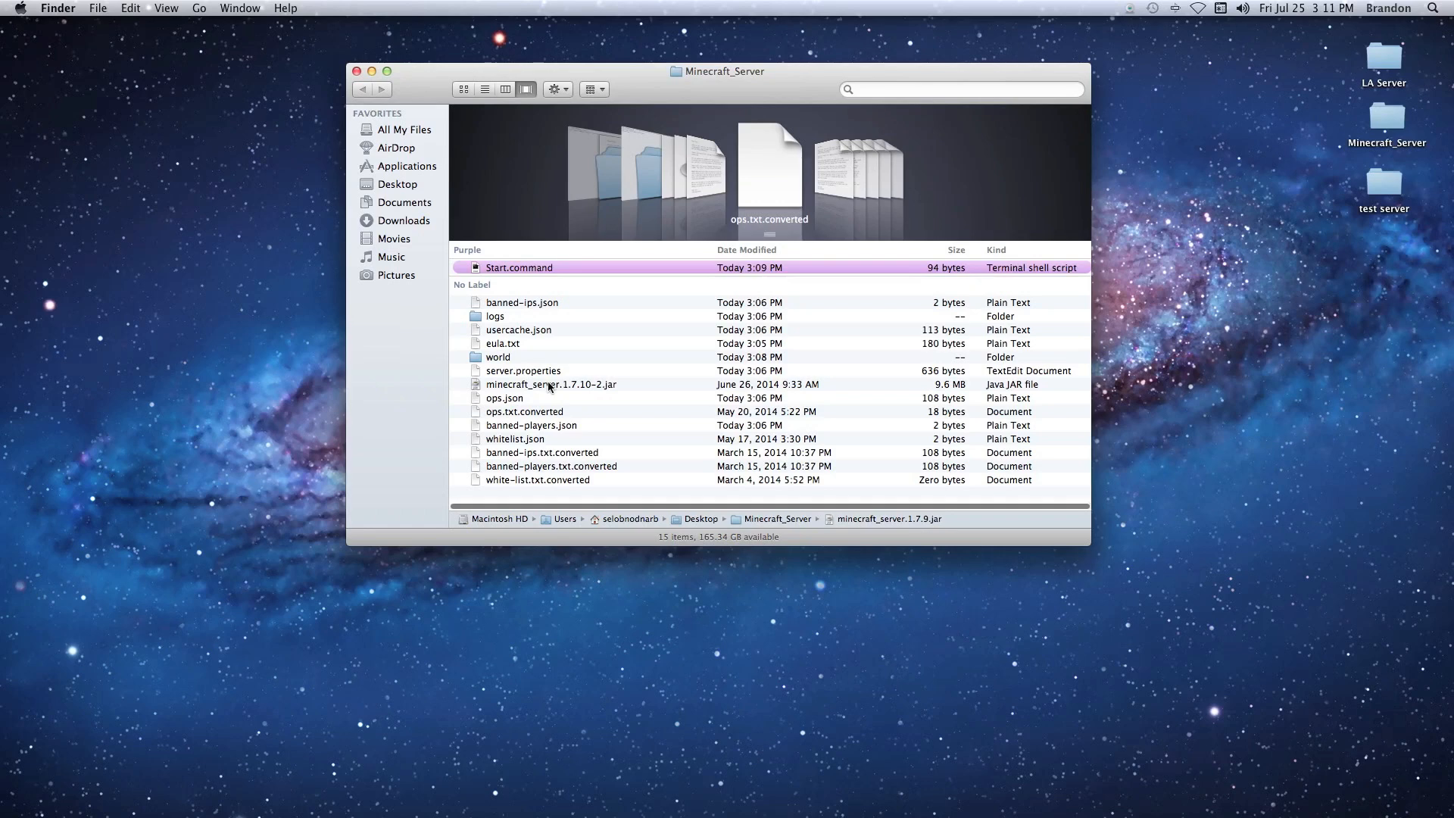
Step: Move minecraft_server.1.7.10-2.jar into the Minecraft_Server folder and select it
click(551, 383)
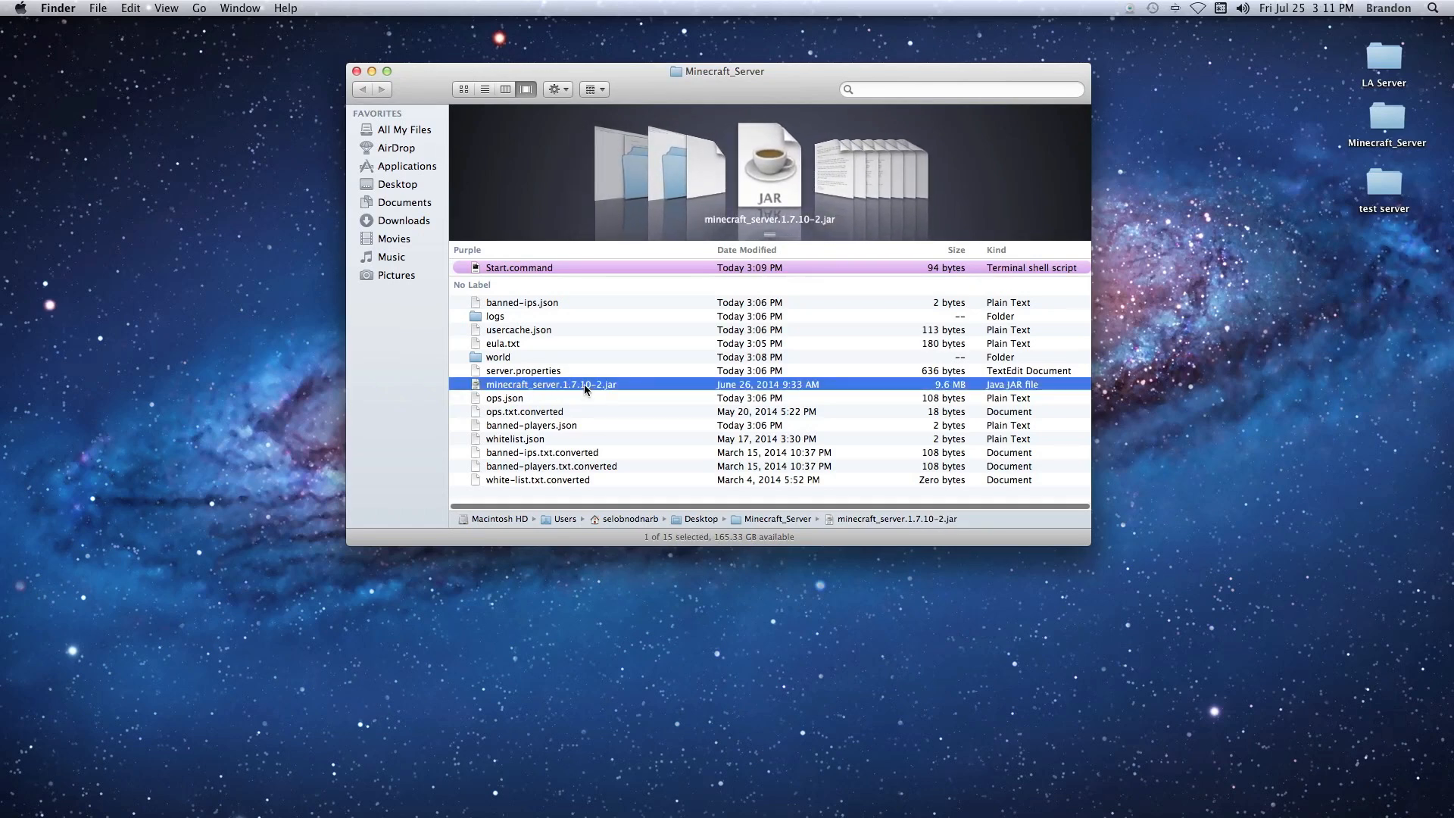
click(551, 383)
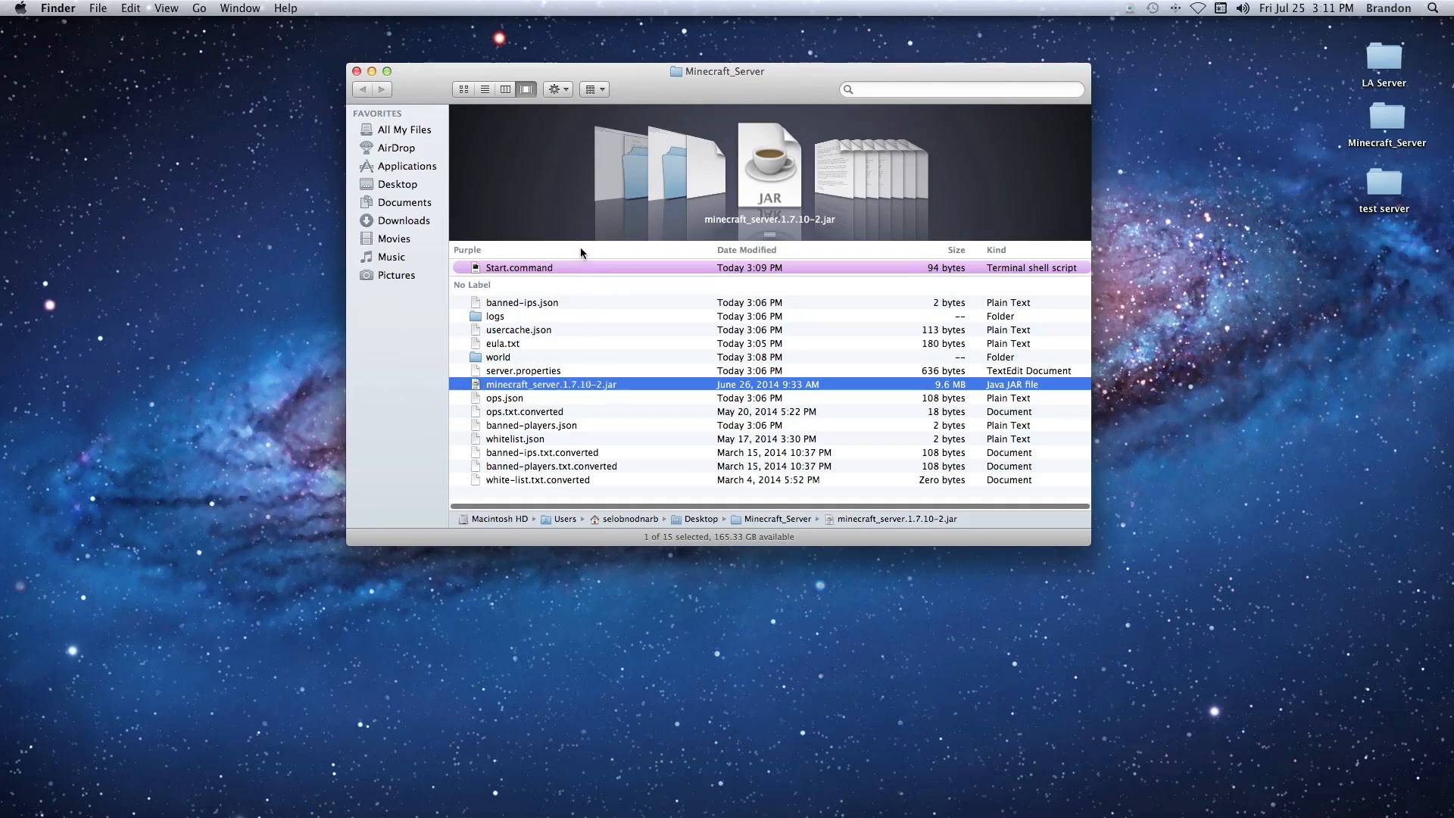
Step: Edit Start.command in TextEdit to launch minecraft_server.1.7.10-2.jar, then save and close it
right_click(518, 266)
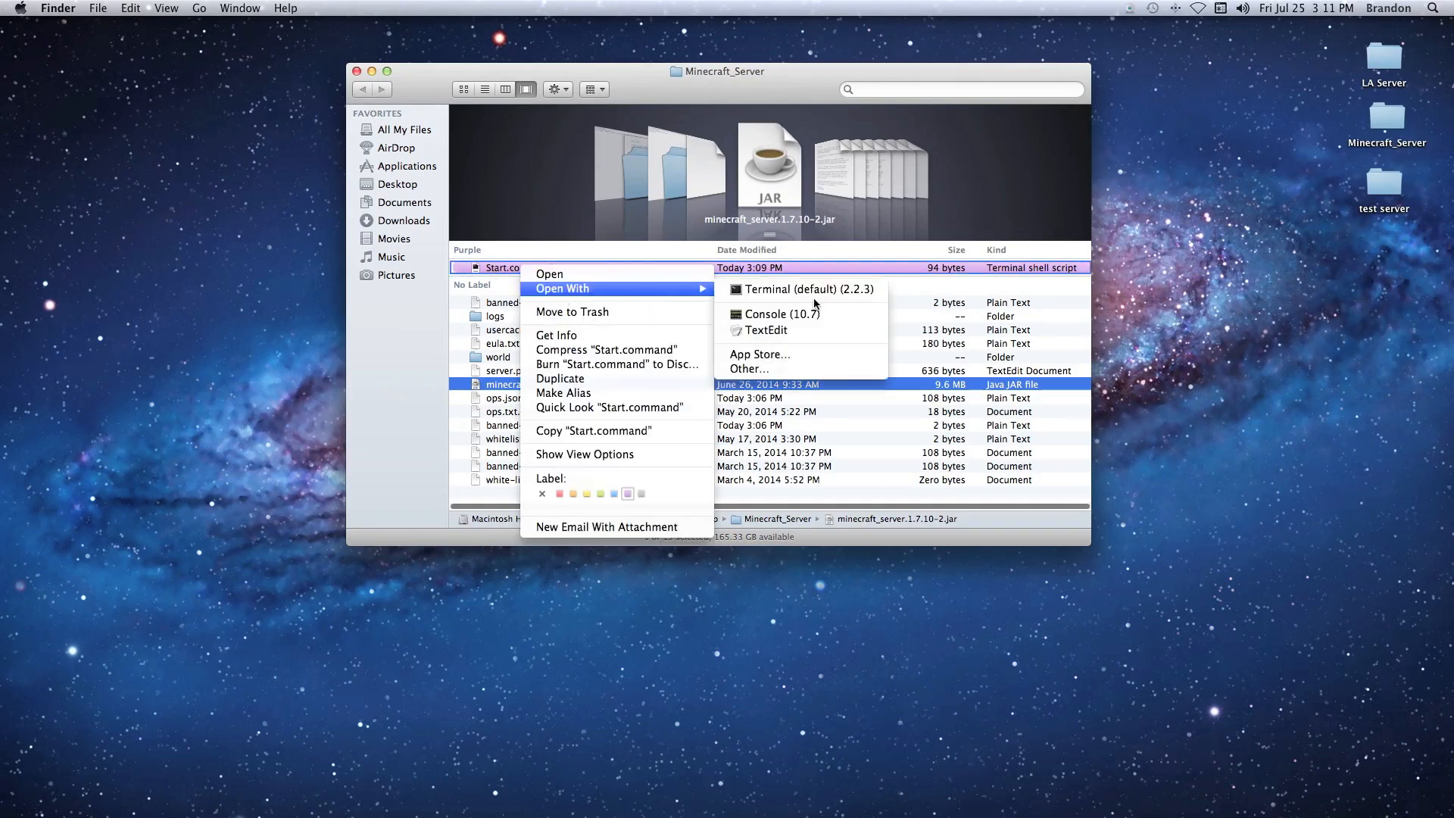
click(763, 330)
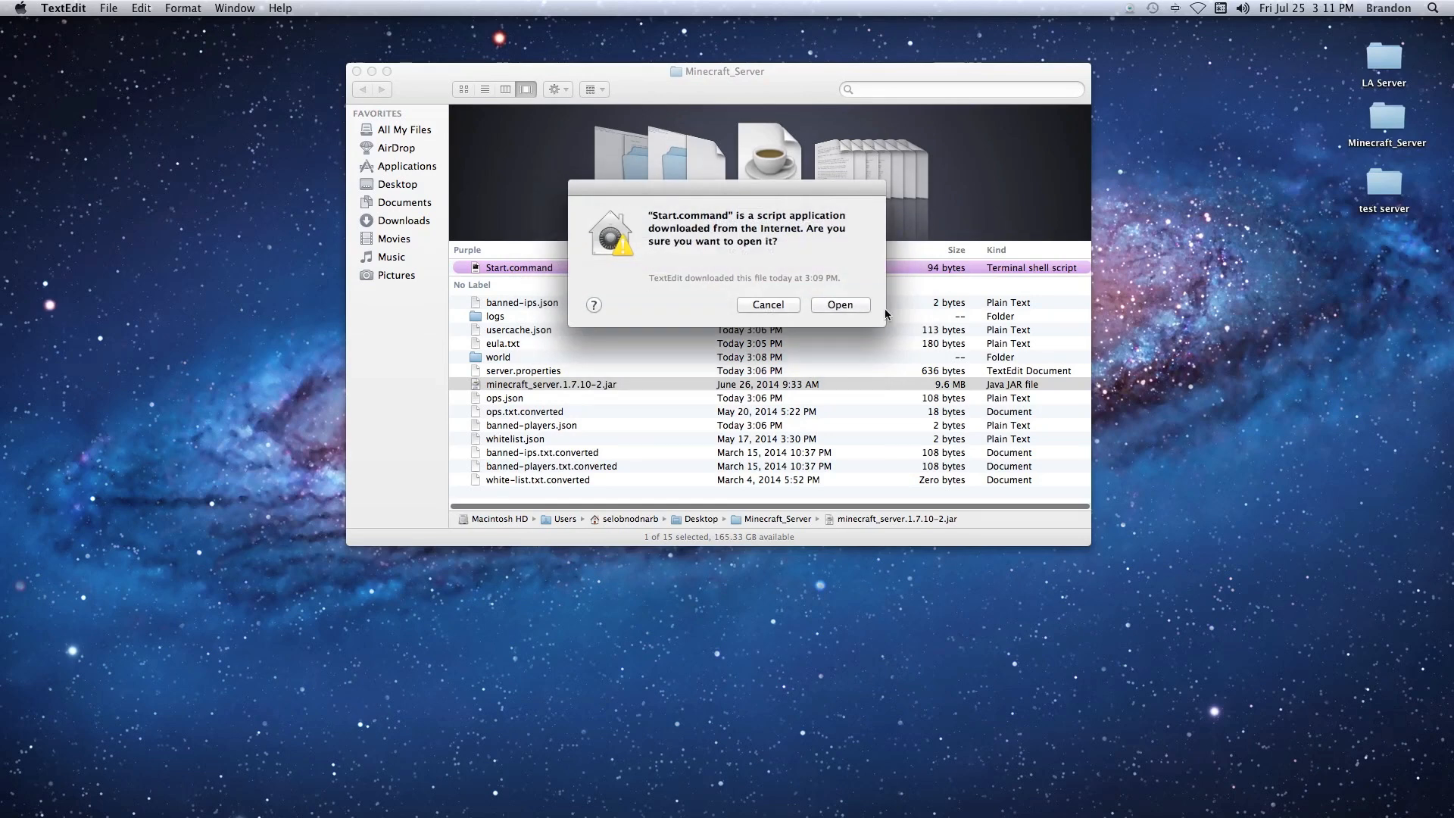
click(837, 304)
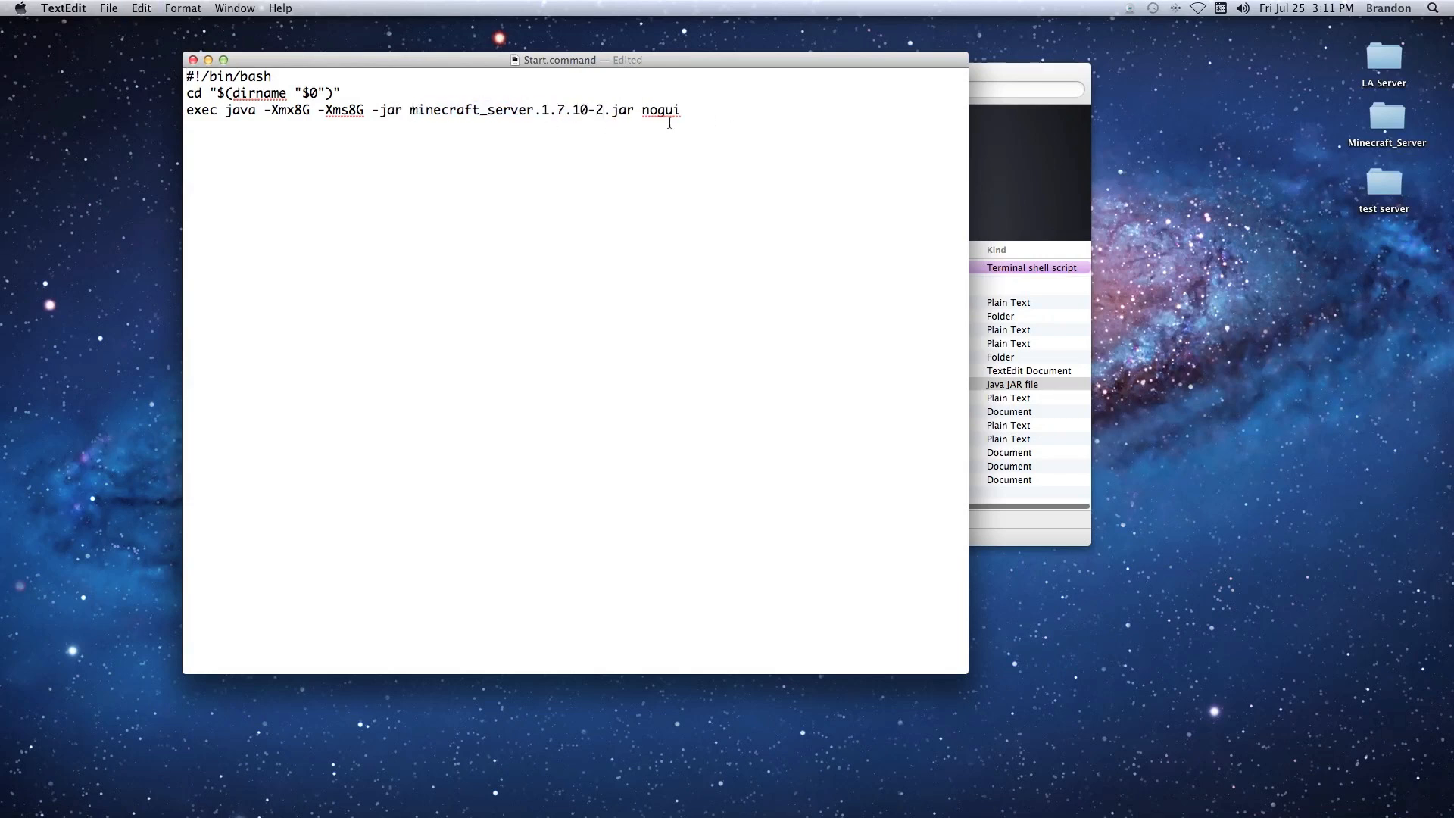
click(602, 109)
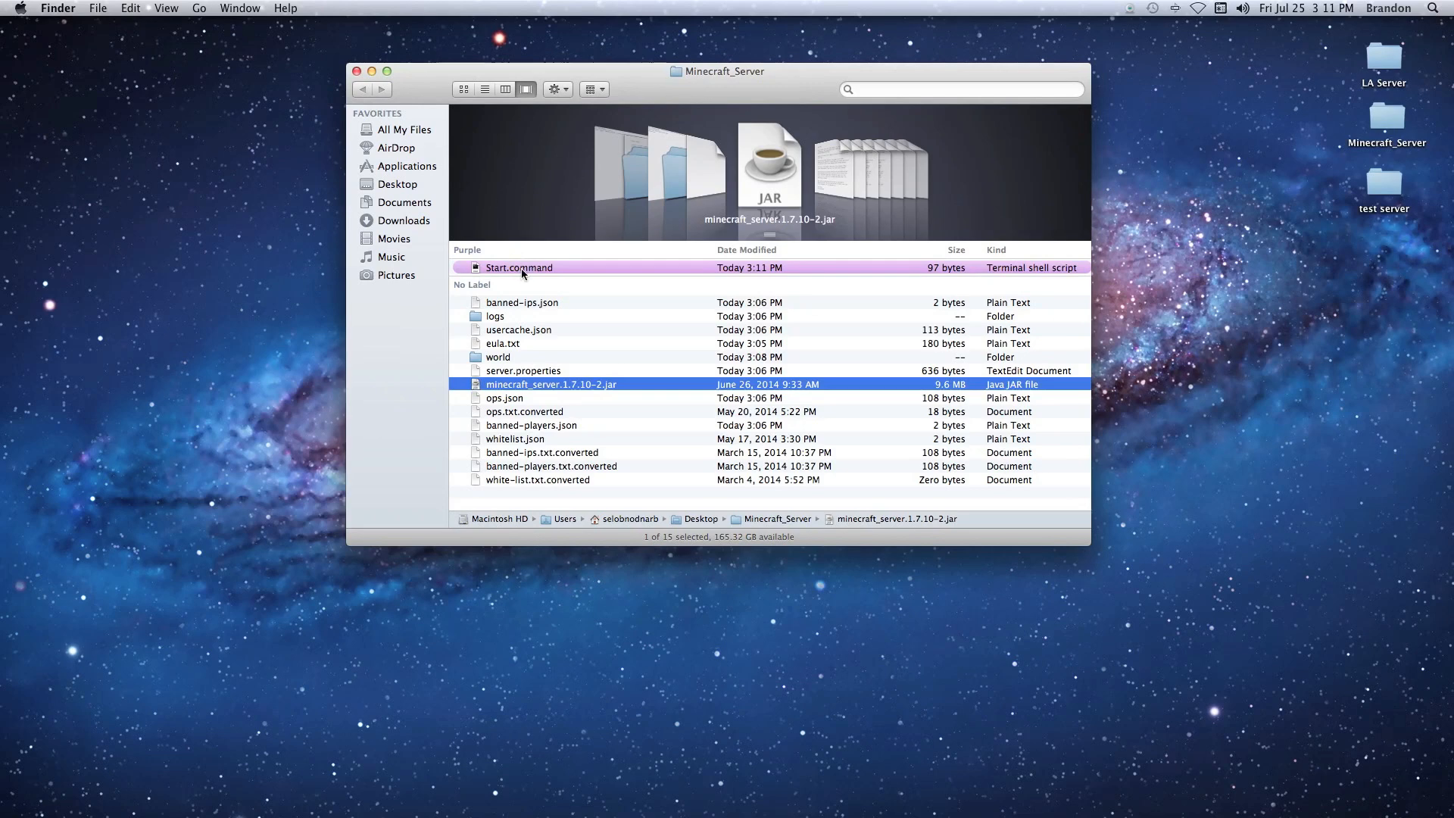
Step: Move the old eula.txt to the Trash
right_click(501, 343)
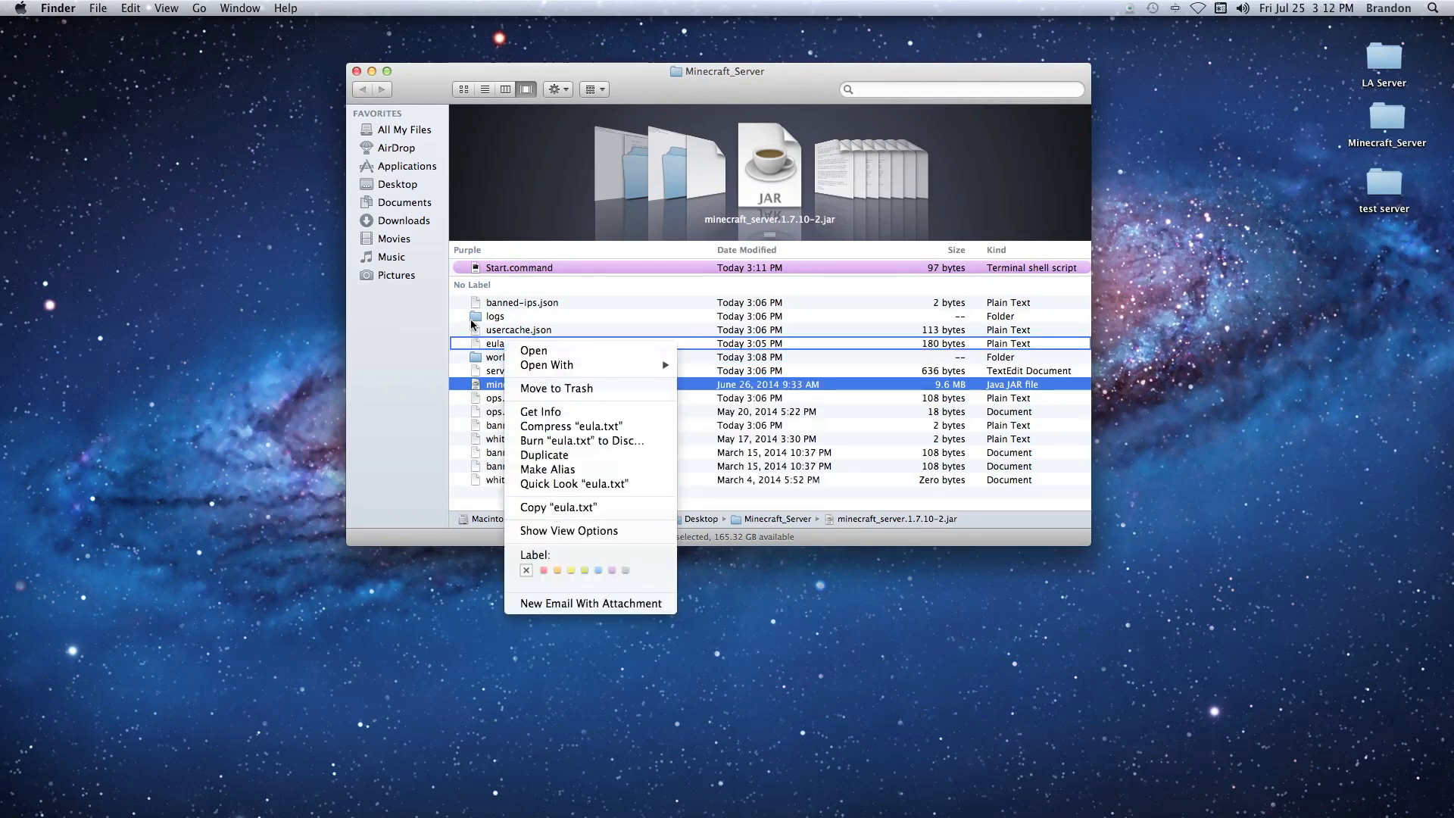
key(Escape)
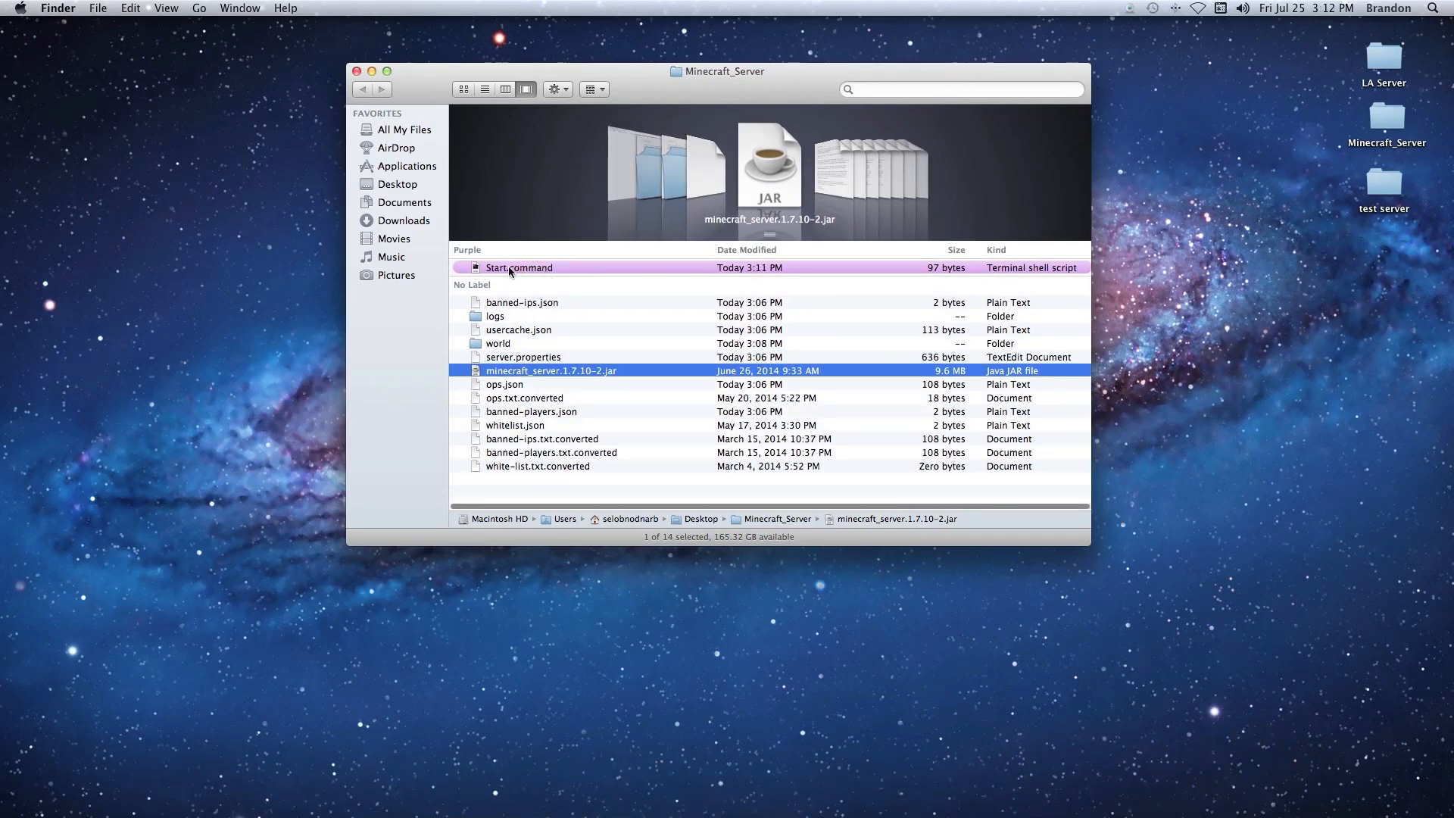
Step: Run Start.command once so the server generates a fresh eula.txt, then select it
double_click(518, 267)
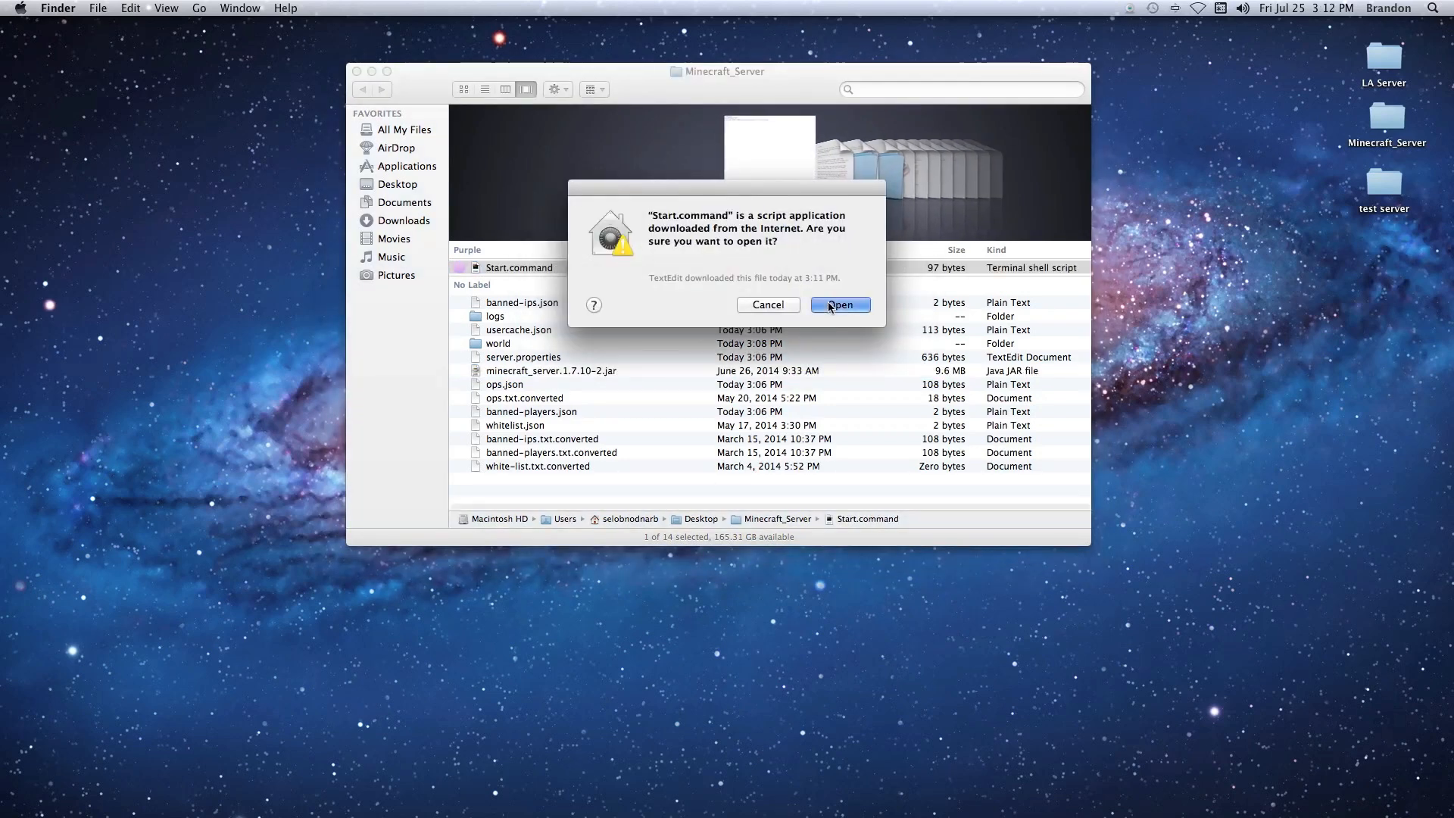
click(839, 305)
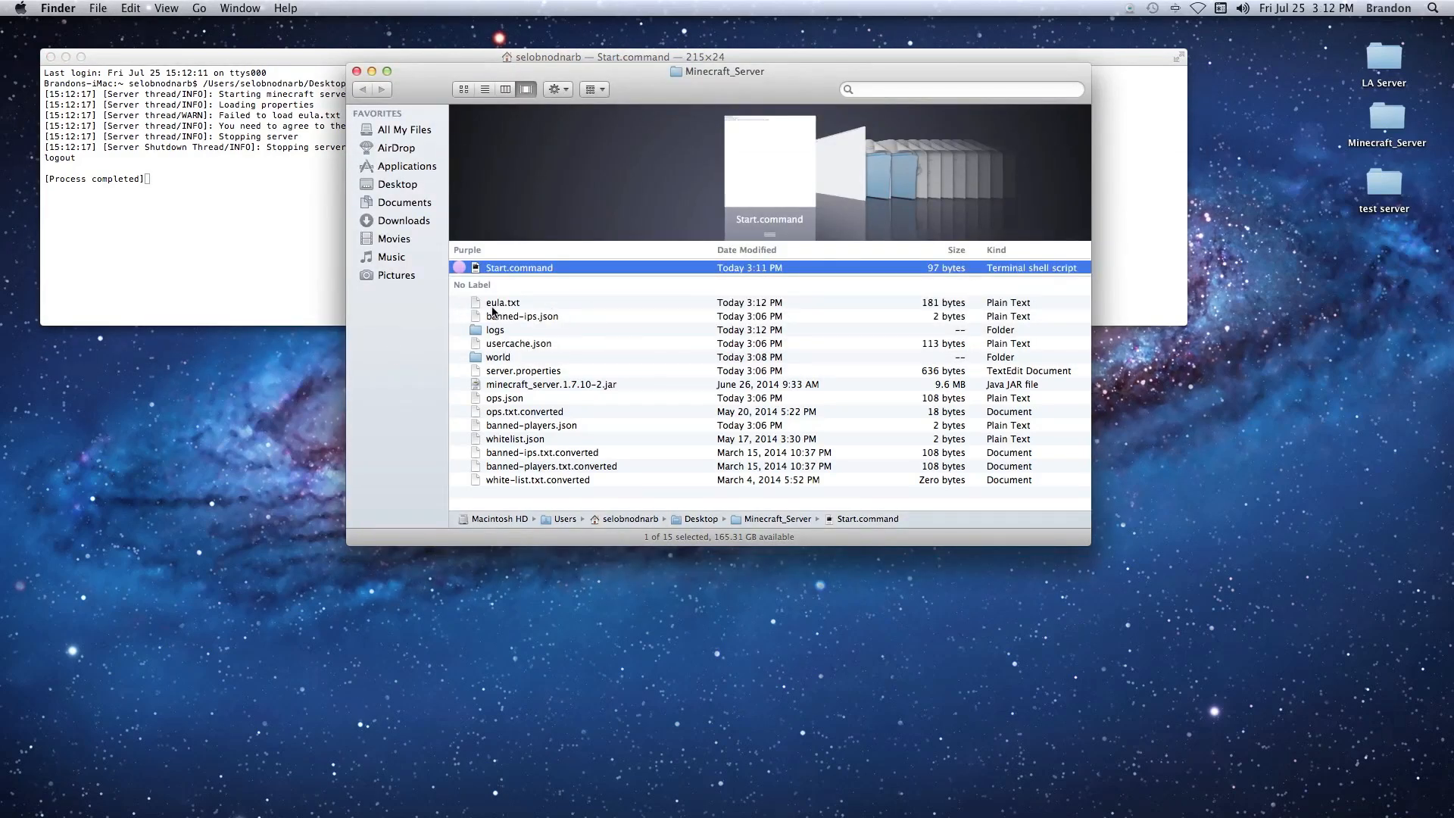
mouse_move(521, 307)
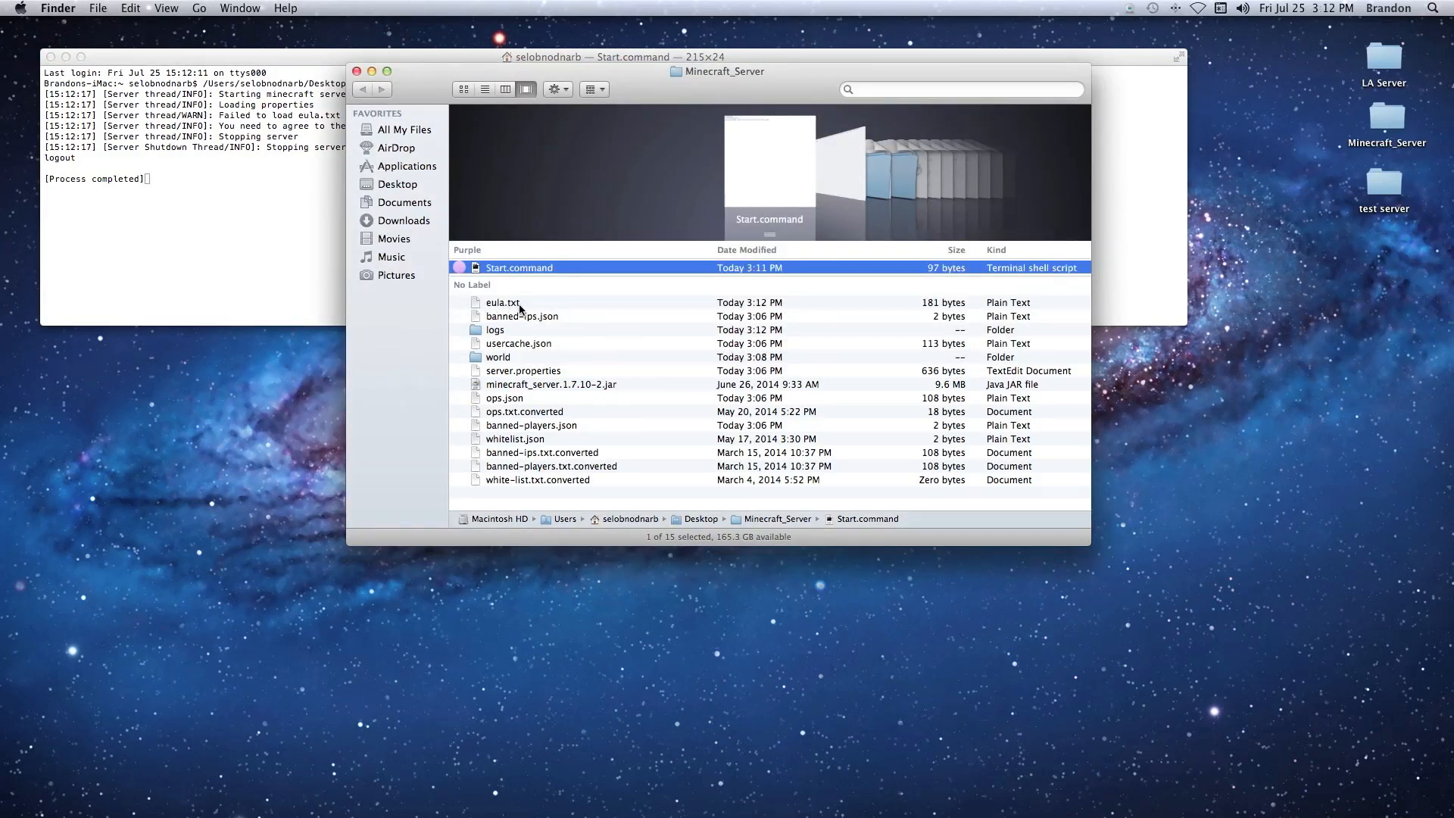
click(501, 303)
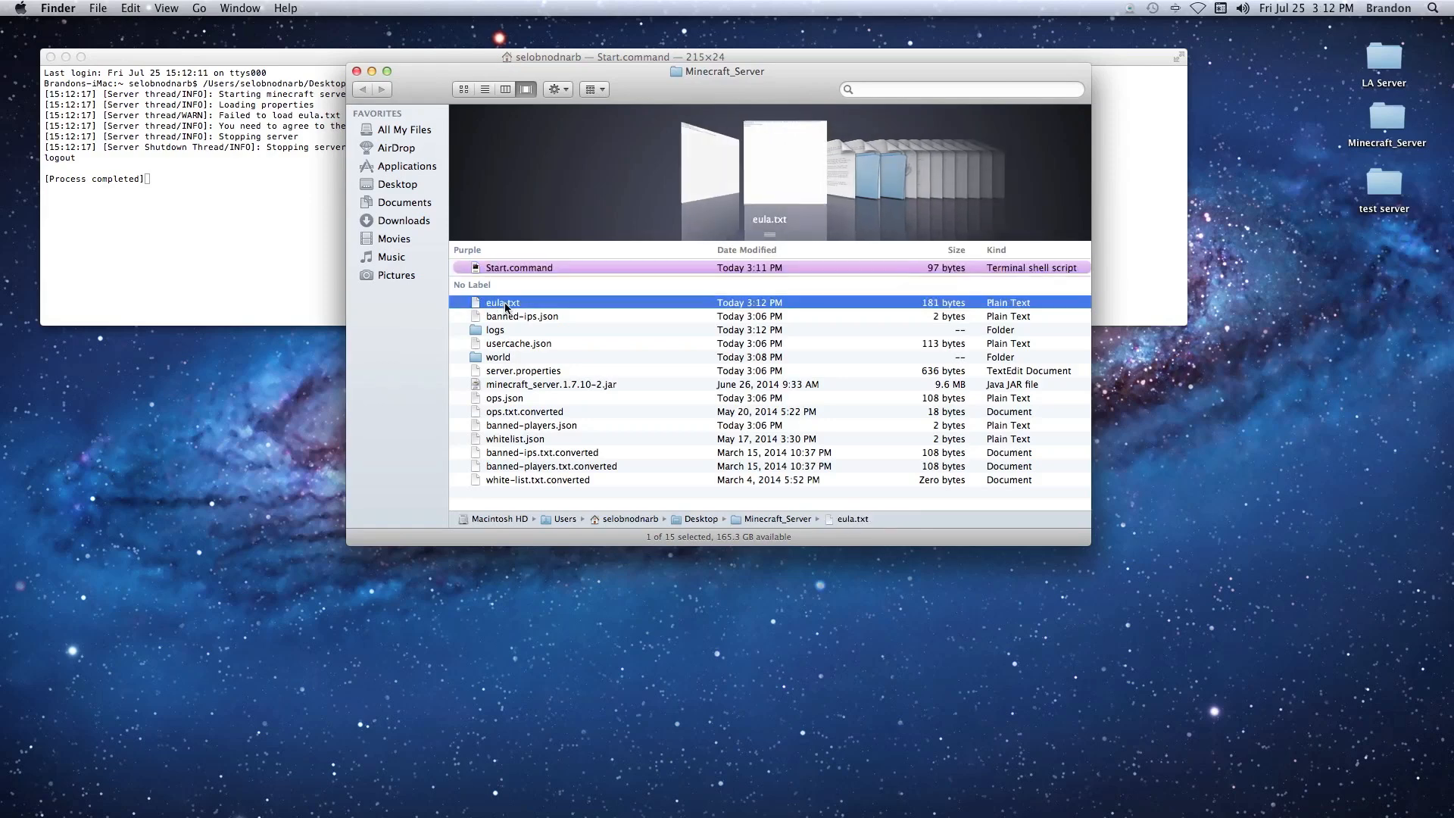
Step: Open eula.txt in TextEdit and change eula=false to eula=true
double_click(501, 303)
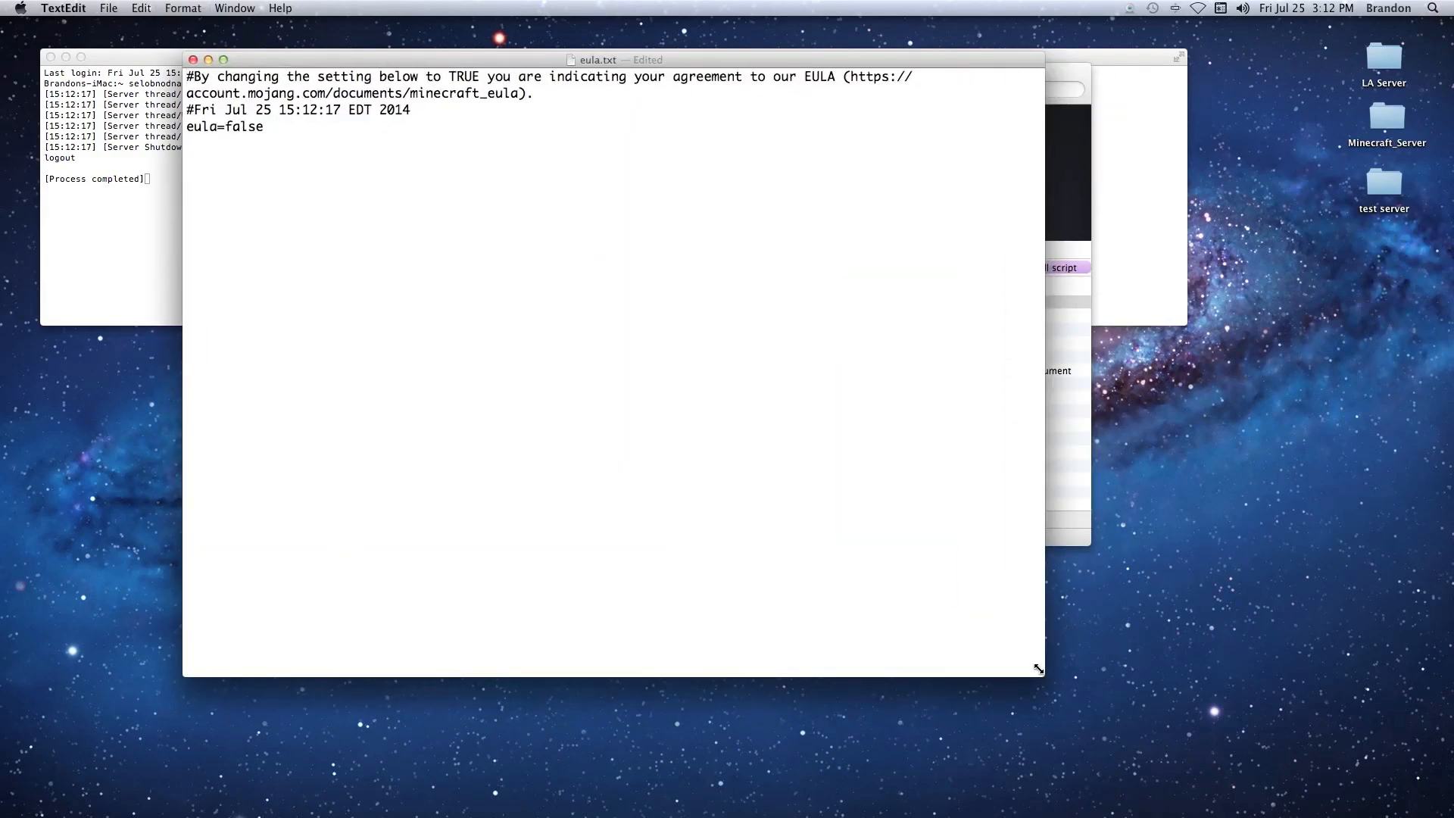
double_click(244, 127)
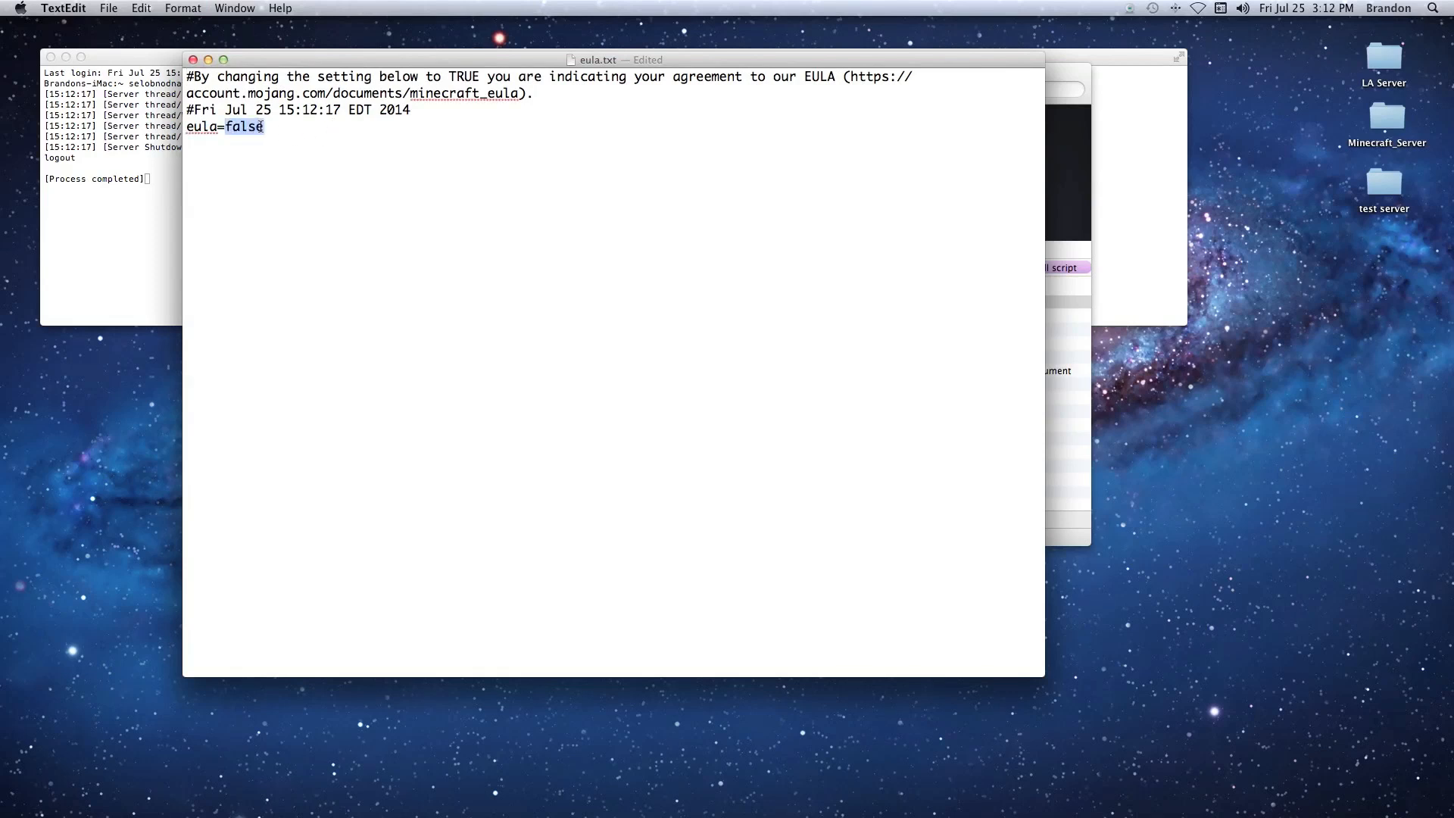
text(true)
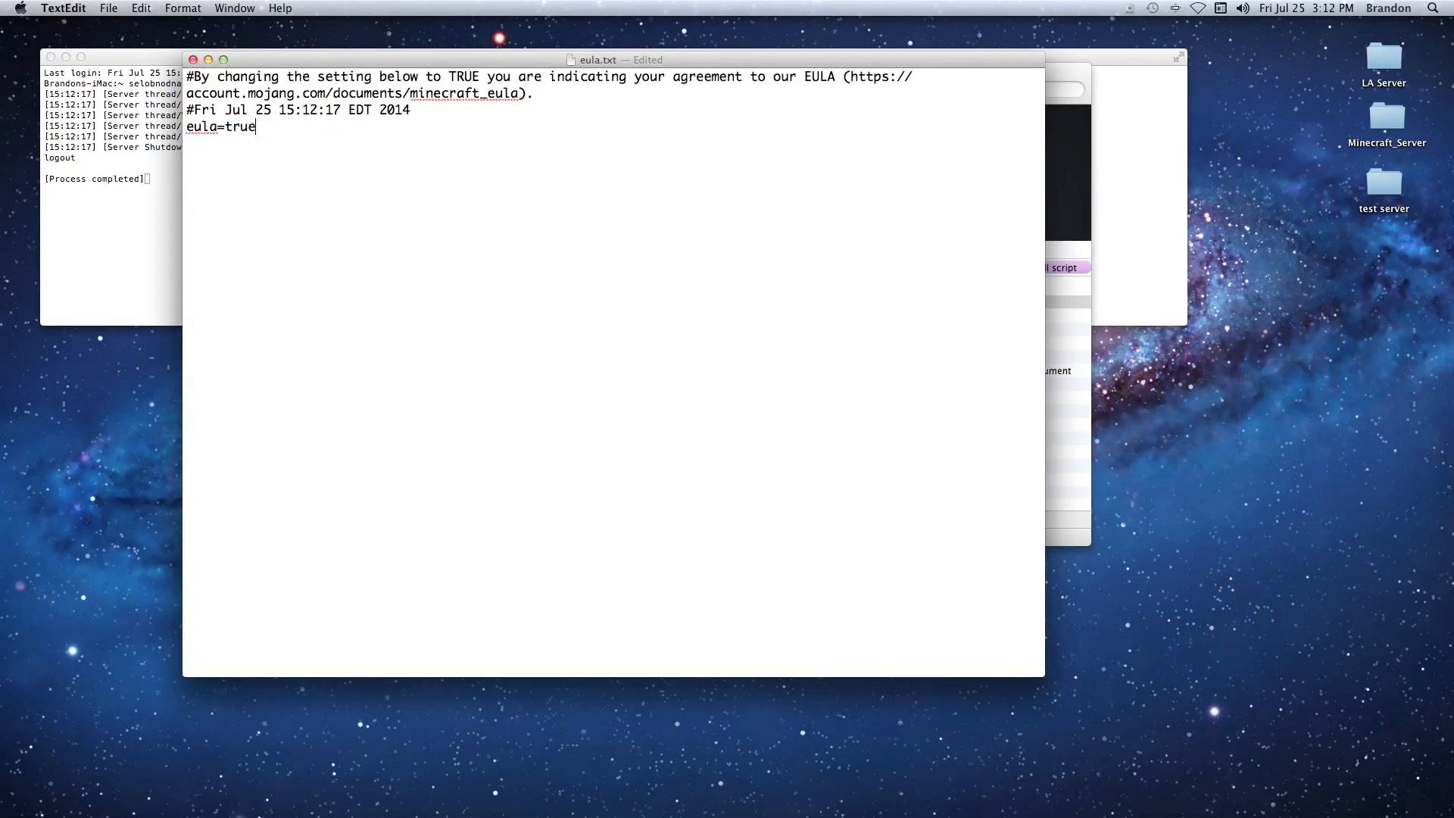